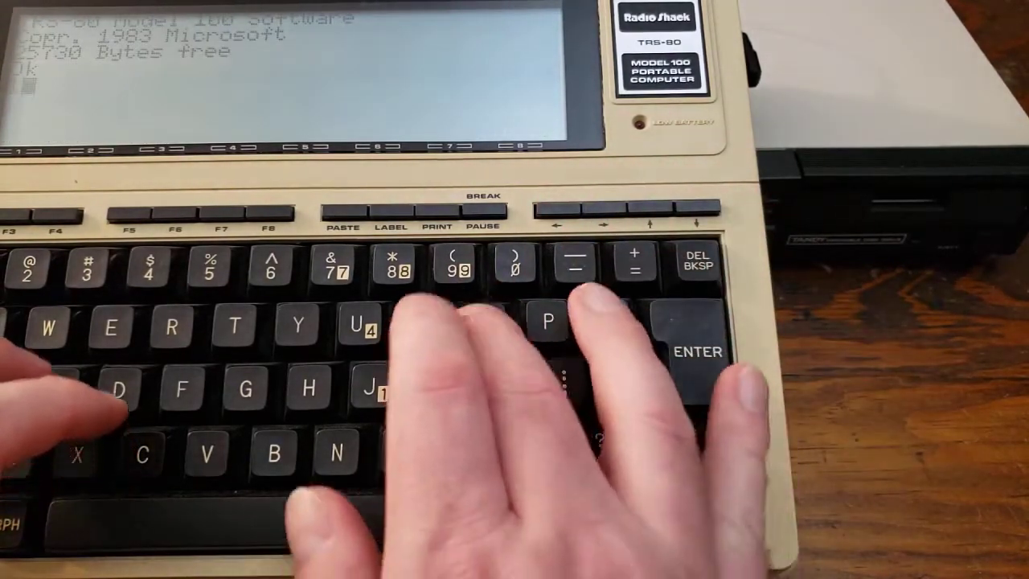
Begin typing the command LOAD "ip. at the BASIC Ok prompt.
{"action": "type", "text": "load \"ip."}
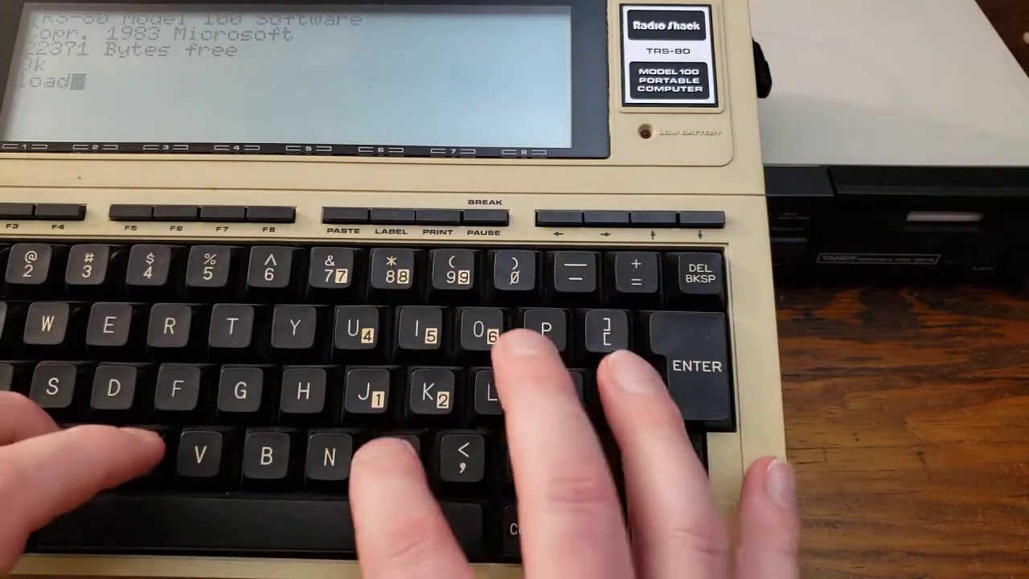
Complete the command as LOADM "FLOPPY" to load the floppy machine-code program.
{"action": "type", "text": "m\"floppy"}
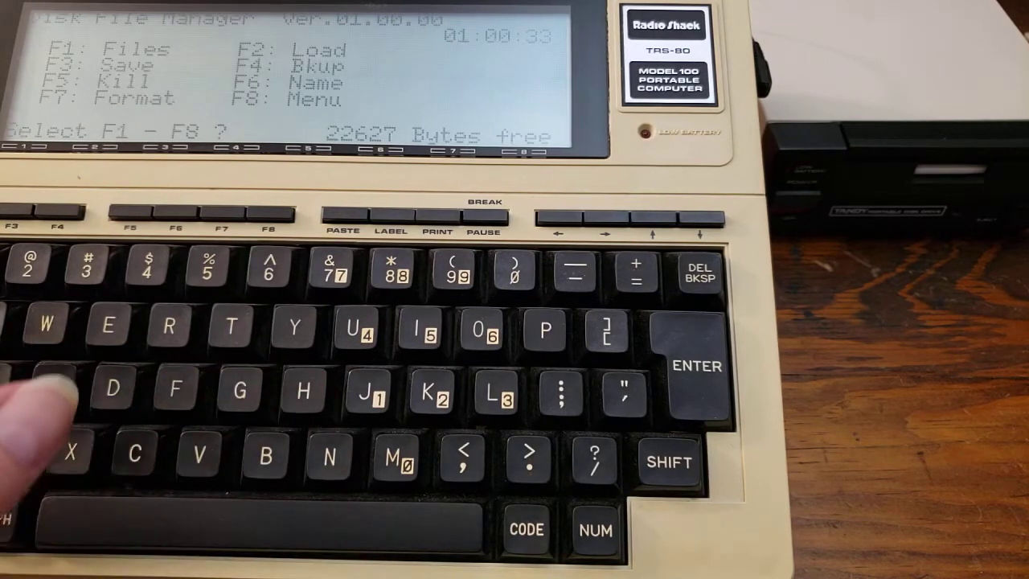
Load diskgo.ba from disk into RAM under the same file name.
{"action": "key", "text": "F2"}
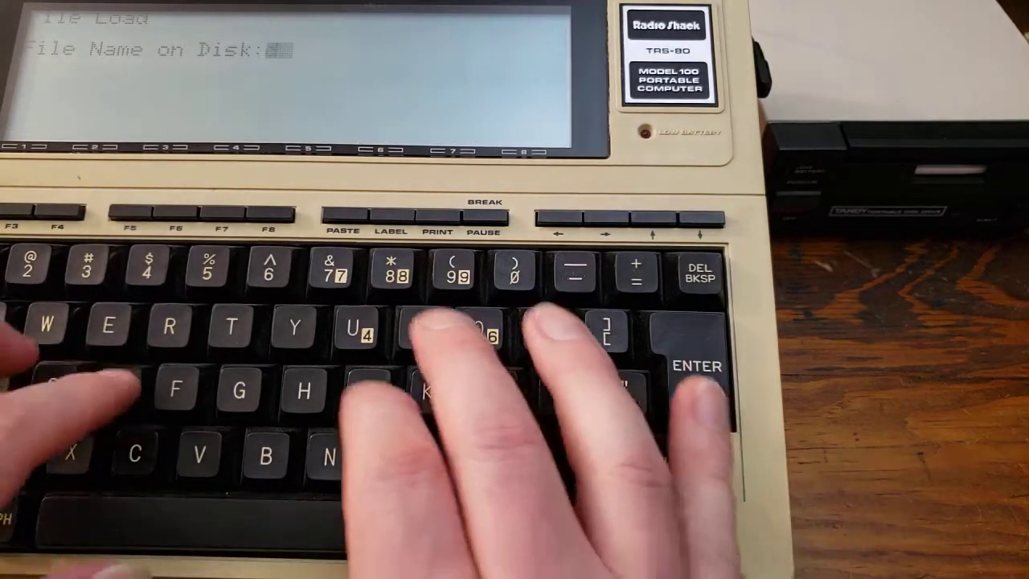
{"action": "type", "text": "diskgo.ba"}
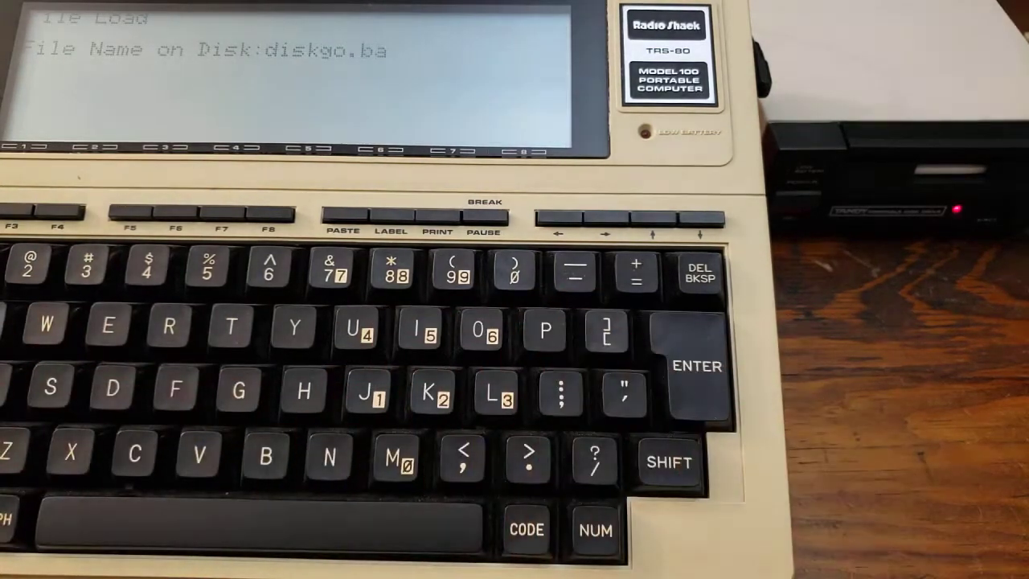
{"action": "left_click", "coordinate": [696, 365]}
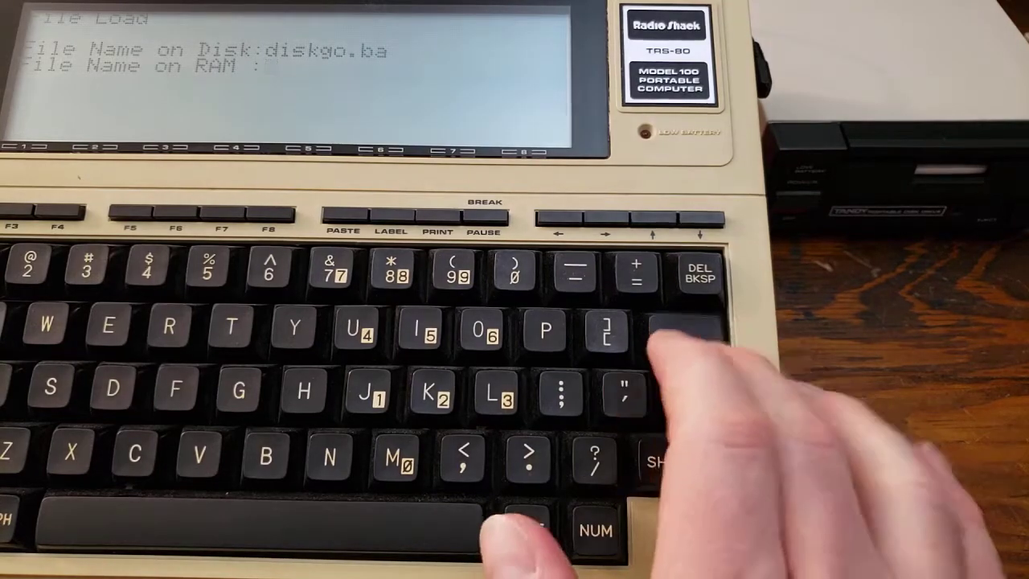
{"action": "key", "text": "enter"}
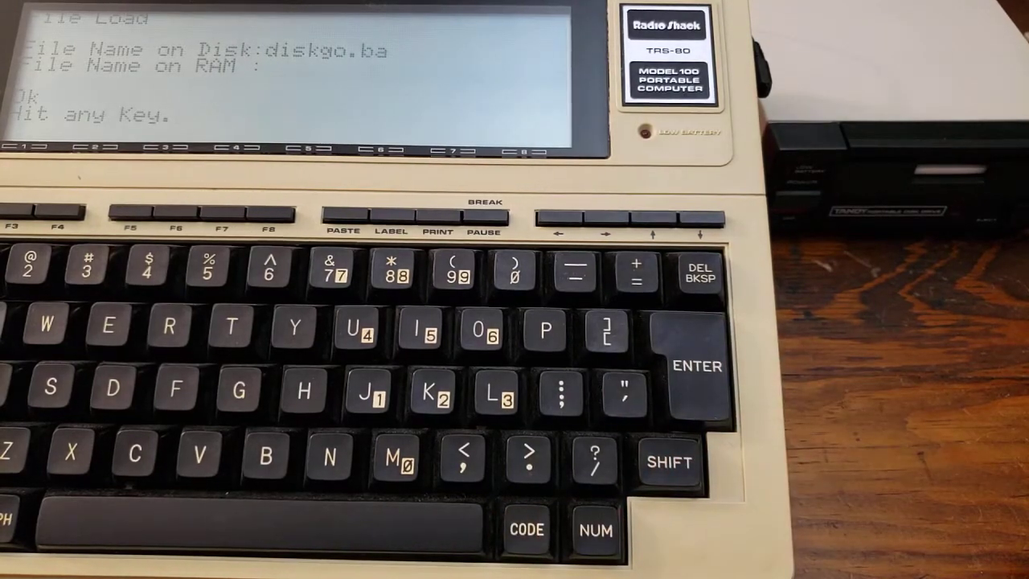